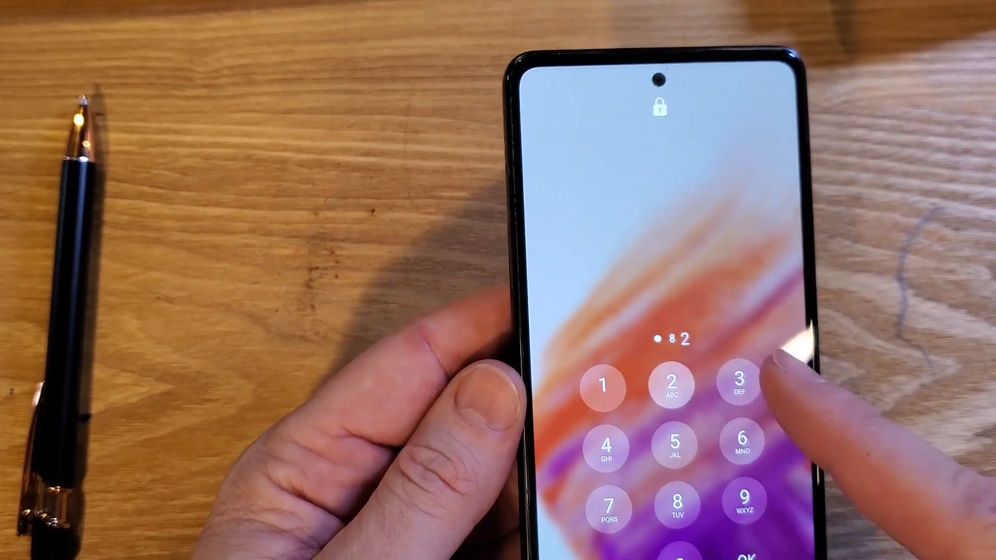
# Enter a guessed PIN digit on the lock screen keypad to attempt unlocking
pyautogui.click(739, 383)
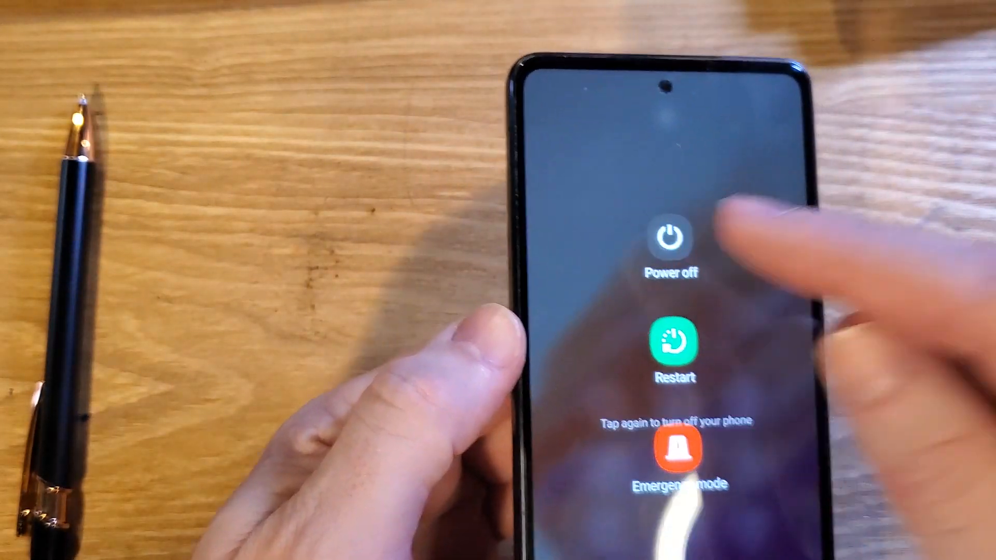
# Confirm Power off in the power menu, bringing up the shutdown PIN prompt
pyautogui.click(673, 241)
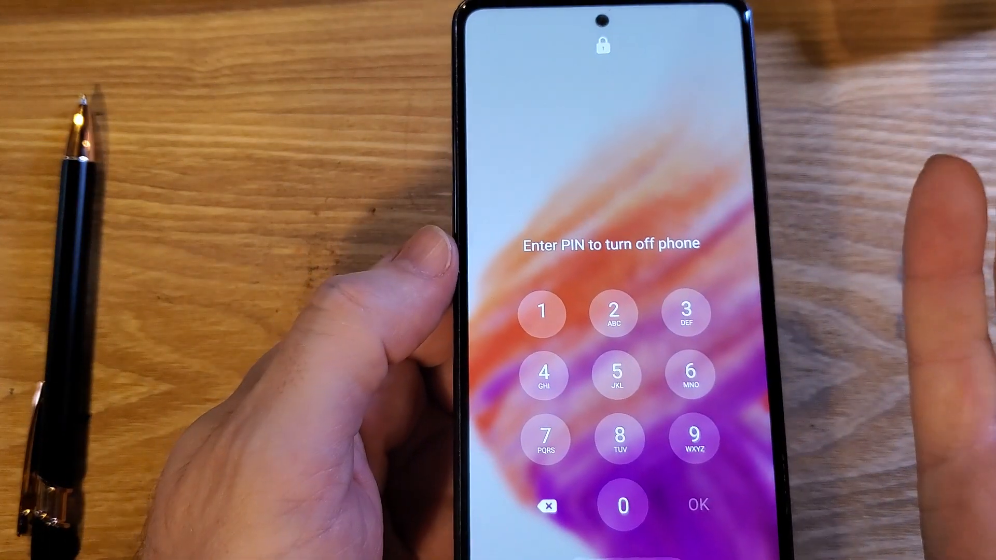